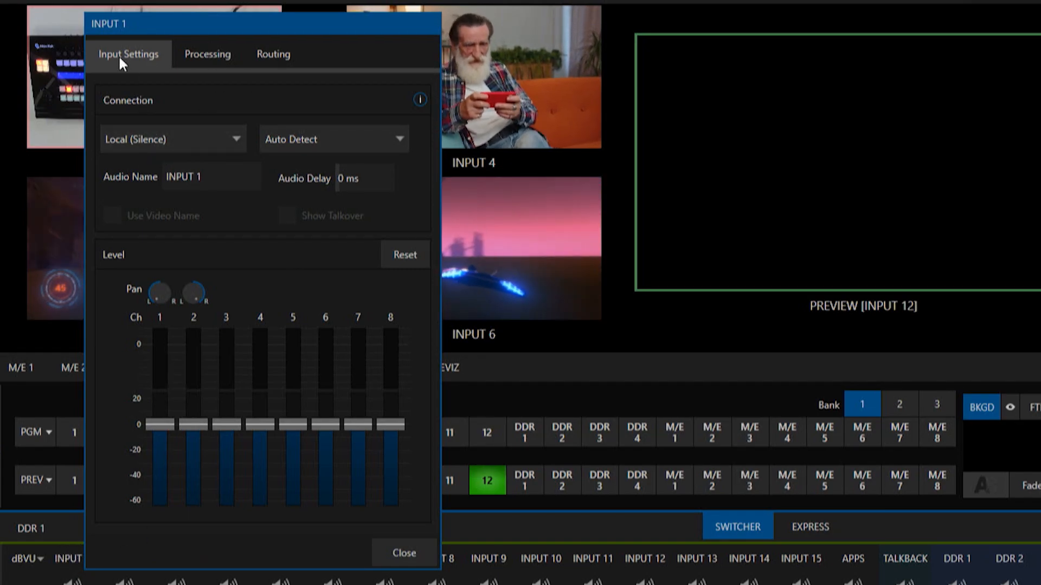
# Open Input 1's Connection dropdown, currently Local (Silence), to list audio sources.
pyautogui.click(173, 138)
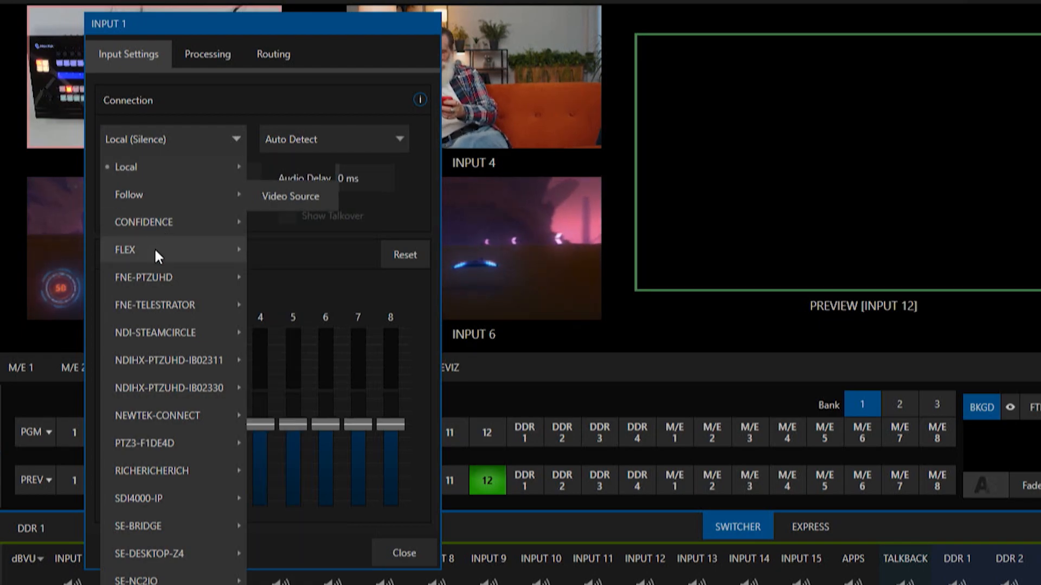
# Connect Input 1's audio to FLEX > Flex In 1.
pyautogui.click(125, 249)
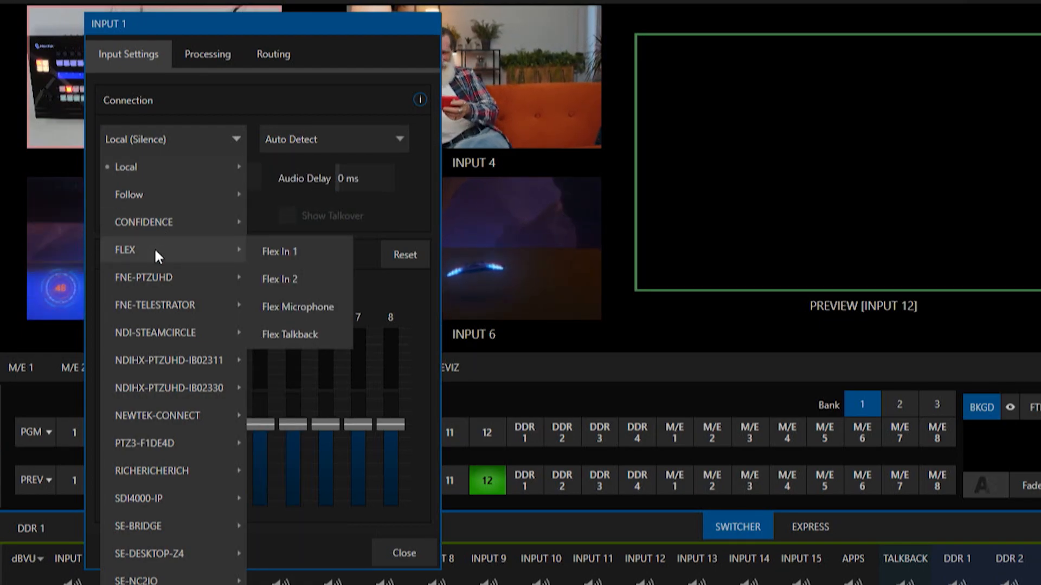
pyautogui.moveTo(318, 263)
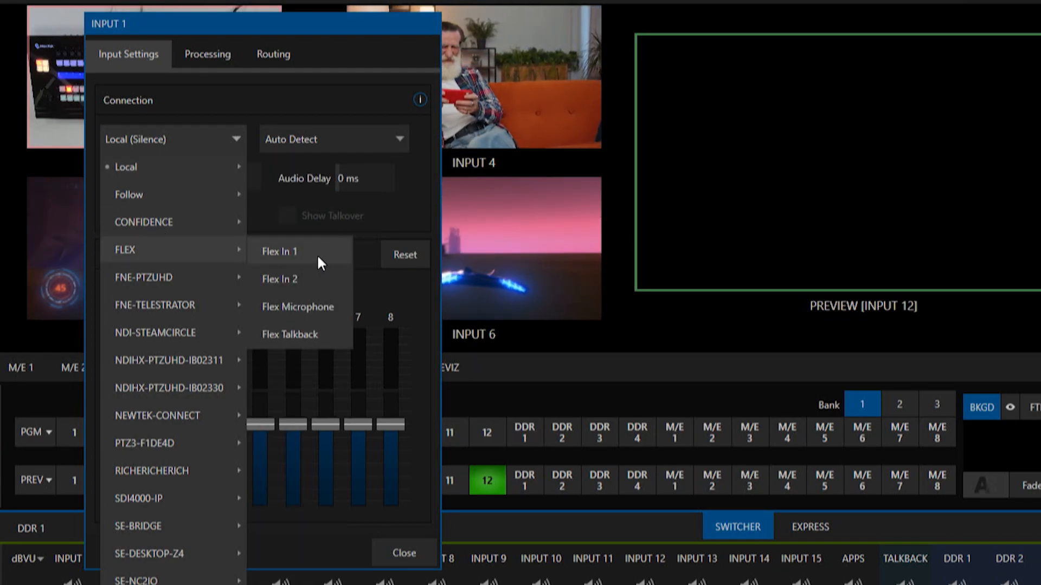
pyautogui.click(279, 251)
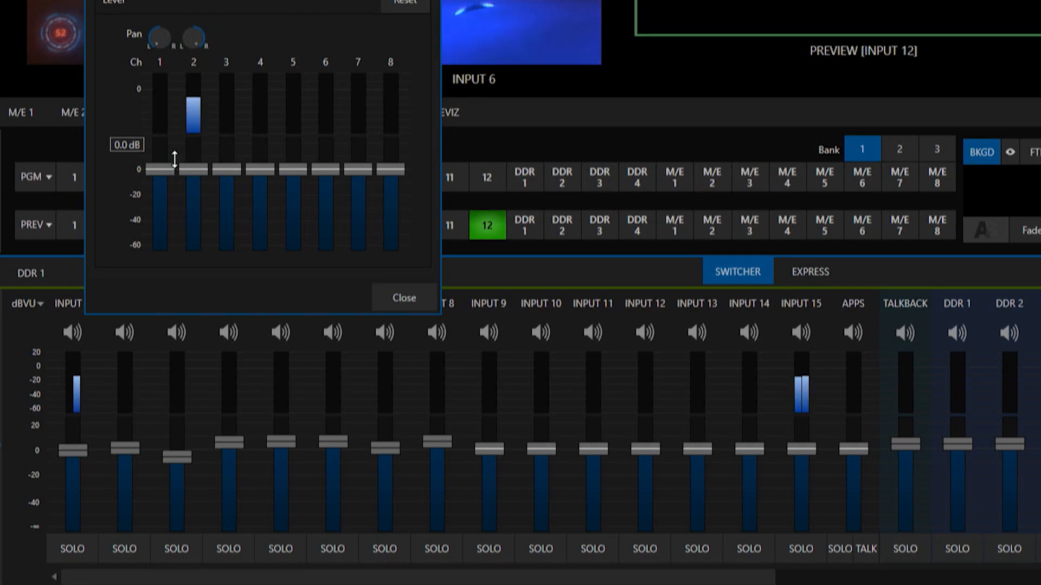
pyautogui.click(71, 332)
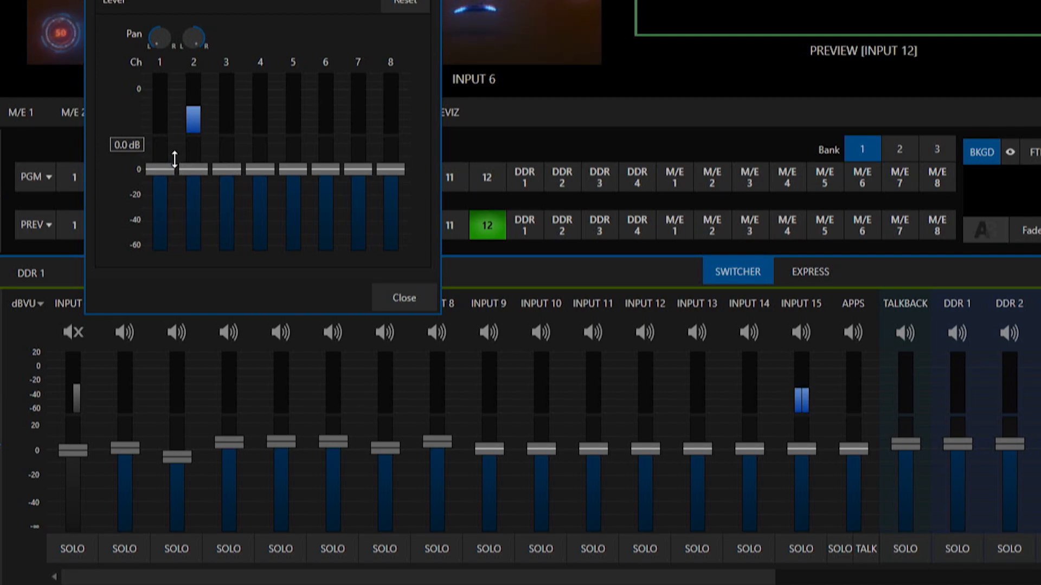
pyautogui.click(71, 333)
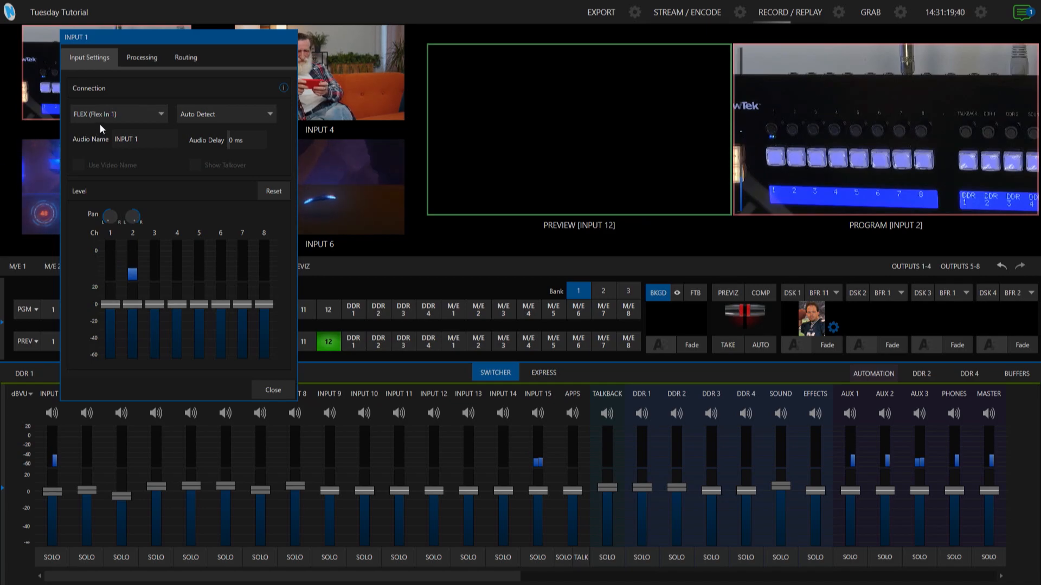
# Switch Input 1's connection to FLEX > Flex In 2, then reopen the source list.
pyautogui.click(119, 114)
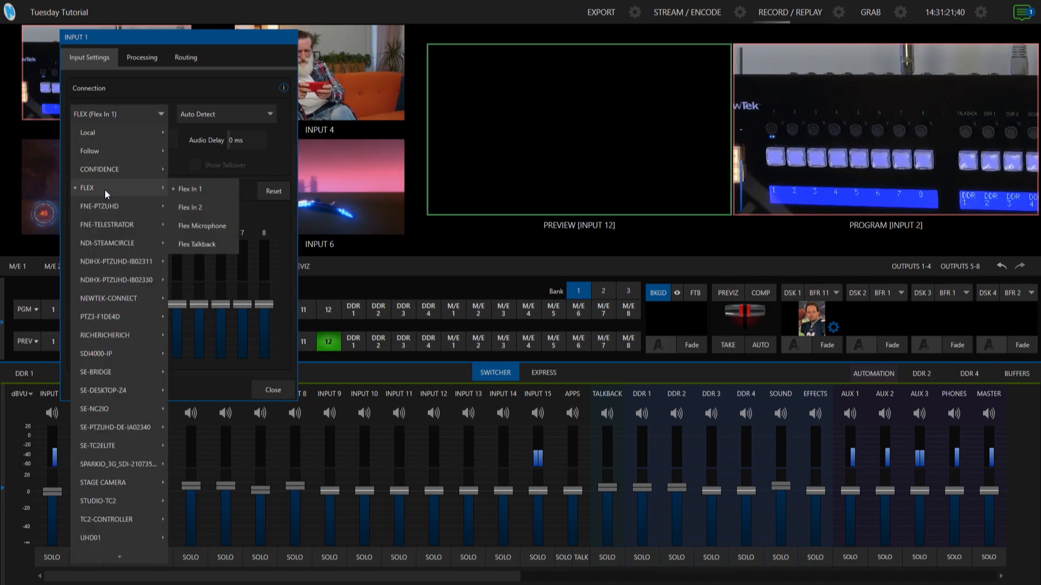
pyautogui.click(189, 207)
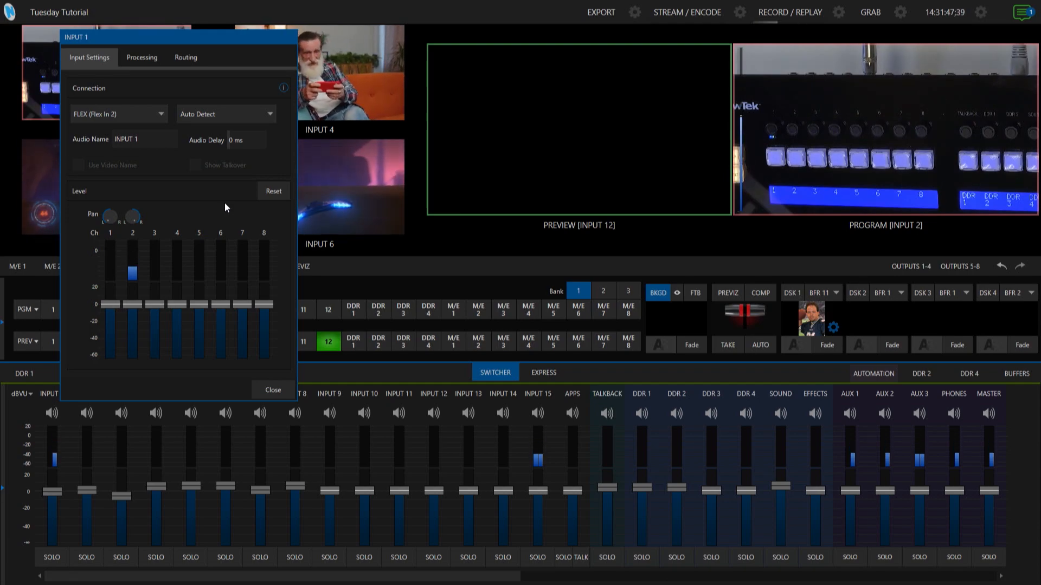
pyautogui.click(119, 114)
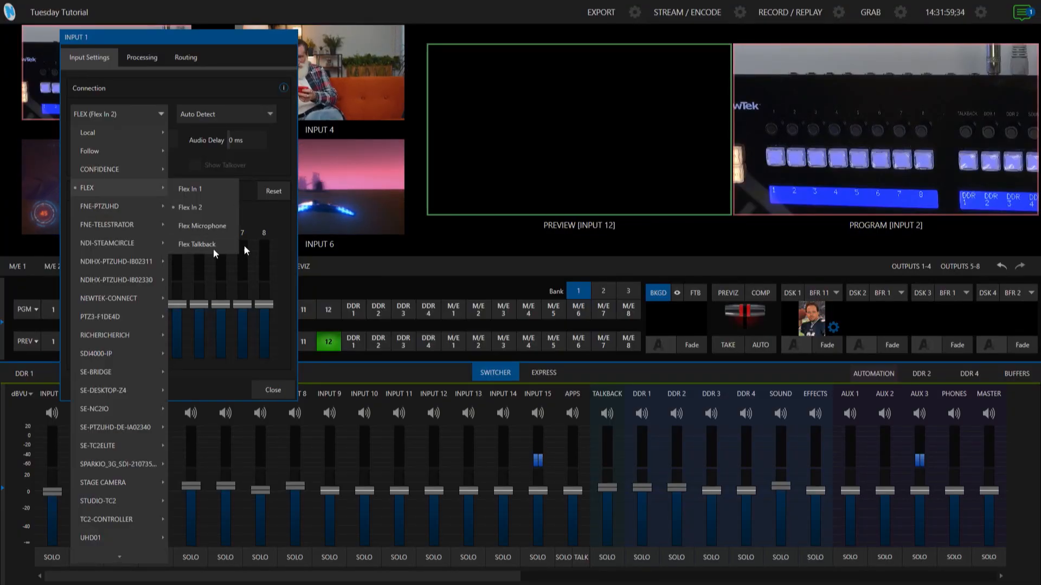
# Set Input 1's source to Flex Talkback, then change it to Flex Microphone.
pyautogui.click(196, 244)
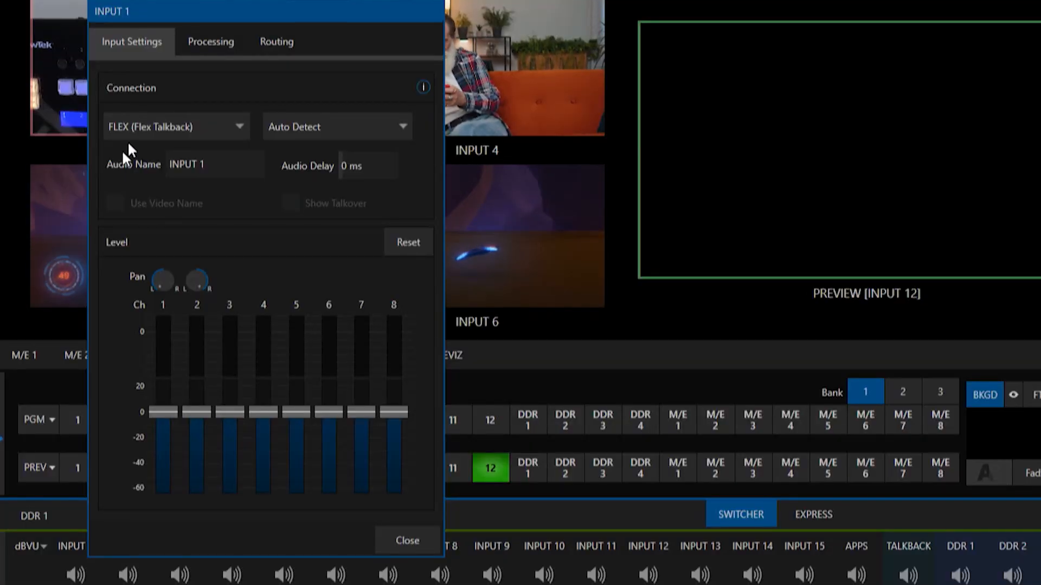
pyautogui.click(176, 126)
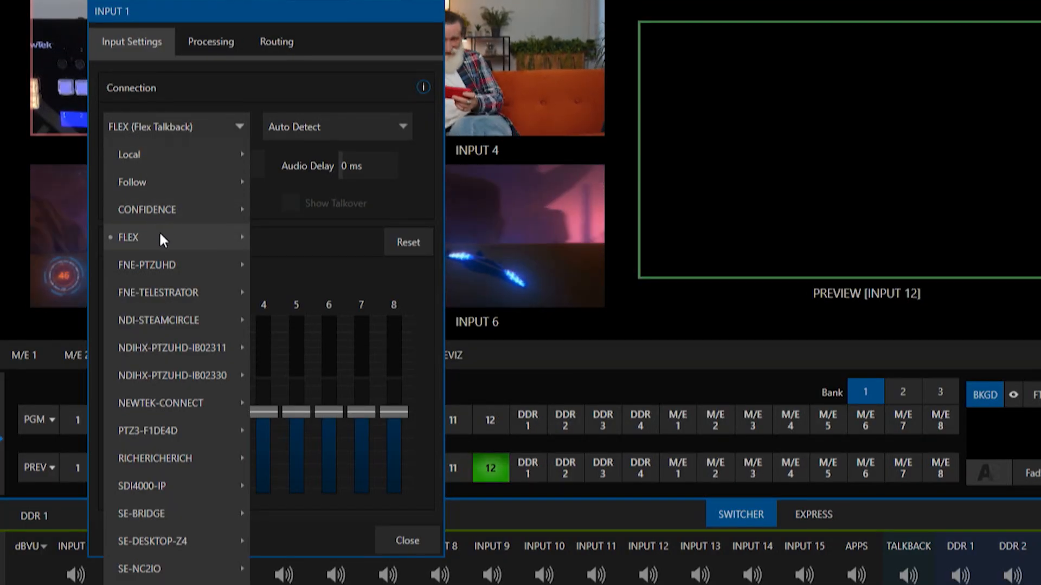
pyautogui.click(129, 237)
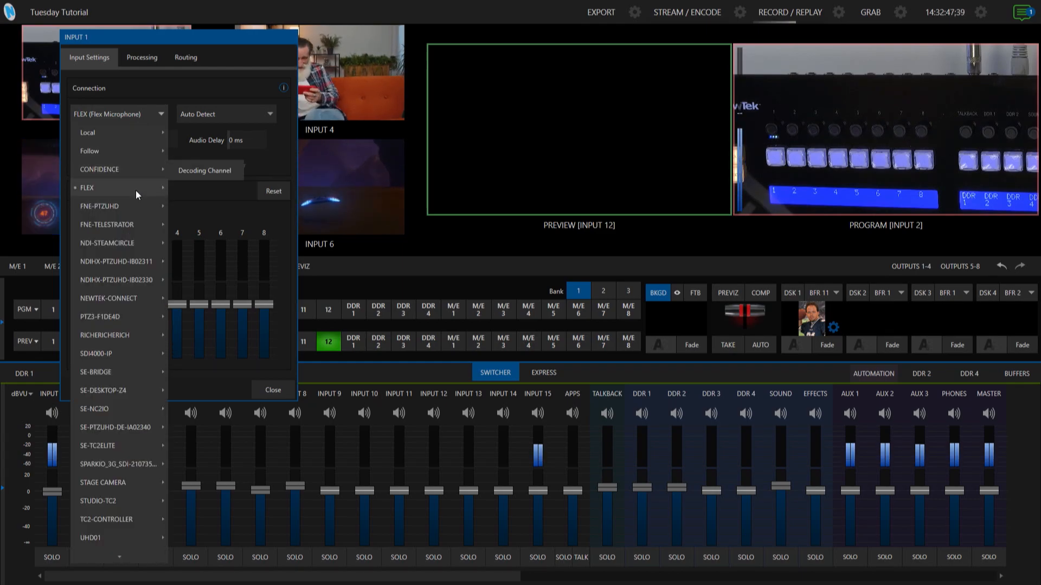
# Return Input 1 to Flex In 1, close its settings, and view the output strips.
pyautogui.click(87, 188)
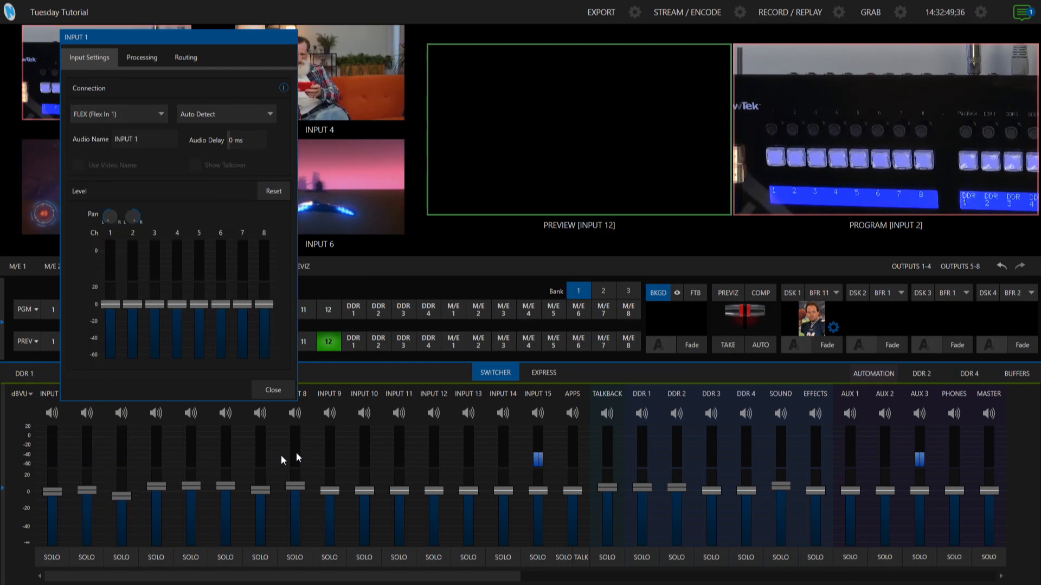
pyautogui.click(273, 389)
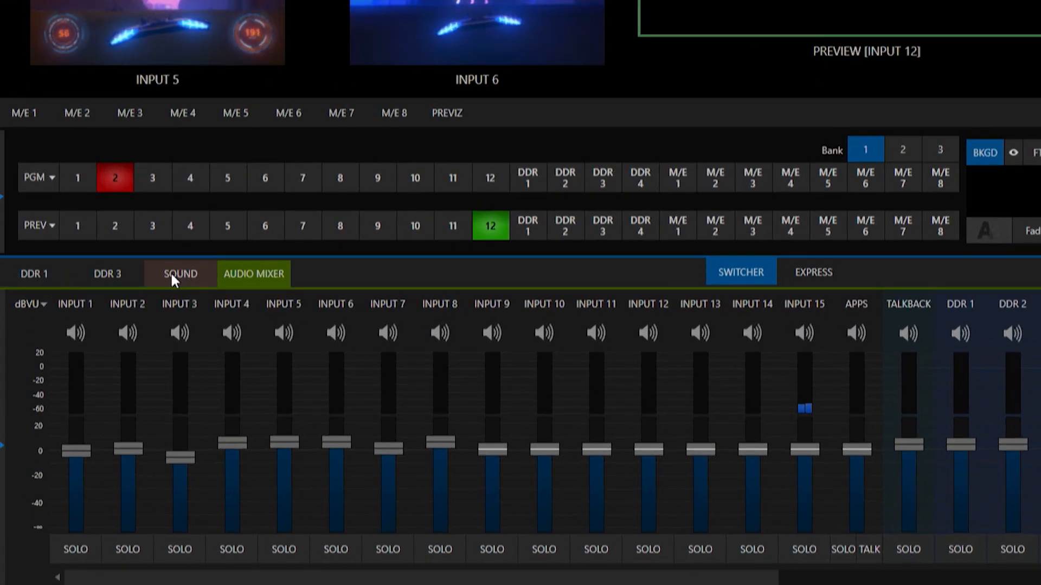
pyautogui.click(180, 273)
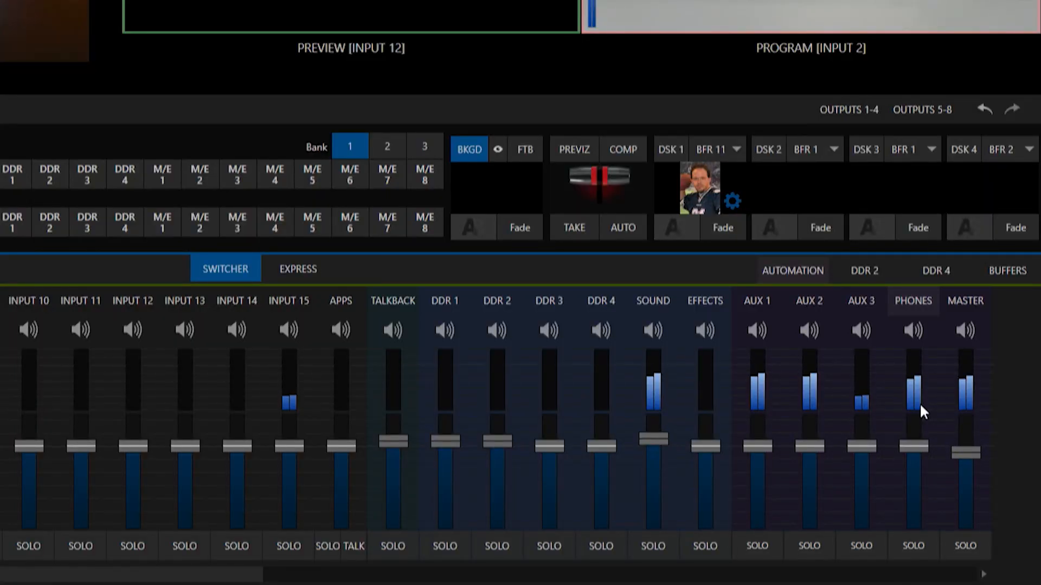
pyautogui.click(965, 330)
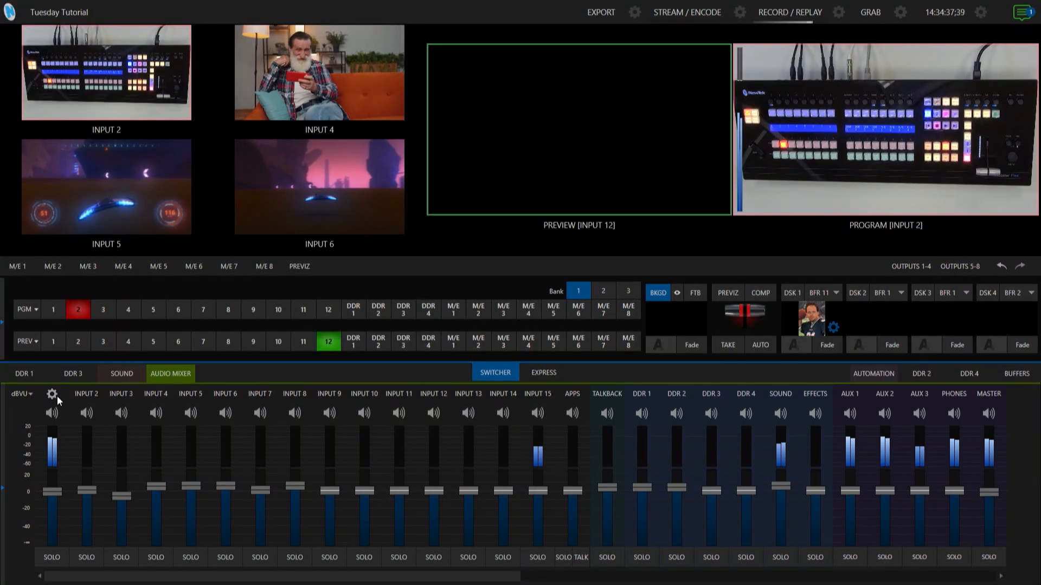
# Reopen Input 1's audio settings and drag a channel fader to 0.0 dB.
pyautogui.click(53, 393)
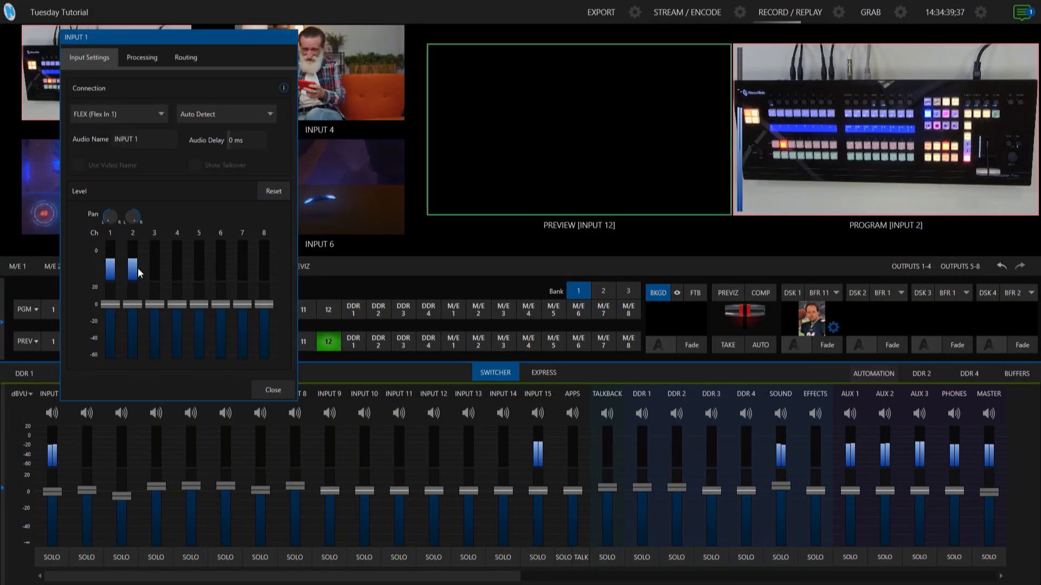
pyautogui.moveTo(131, 272); pyautogui.dragTo(125, 310)
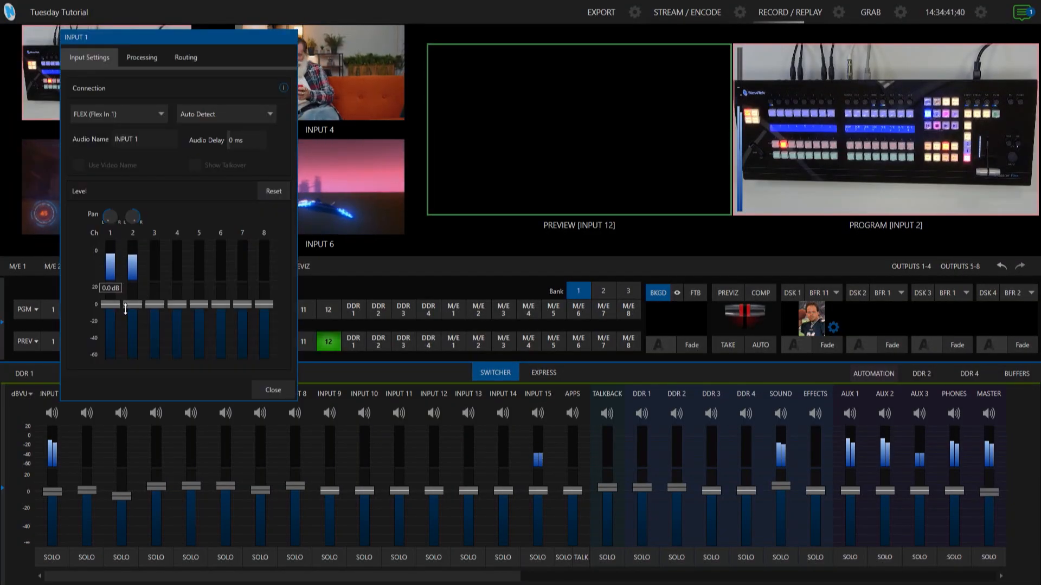